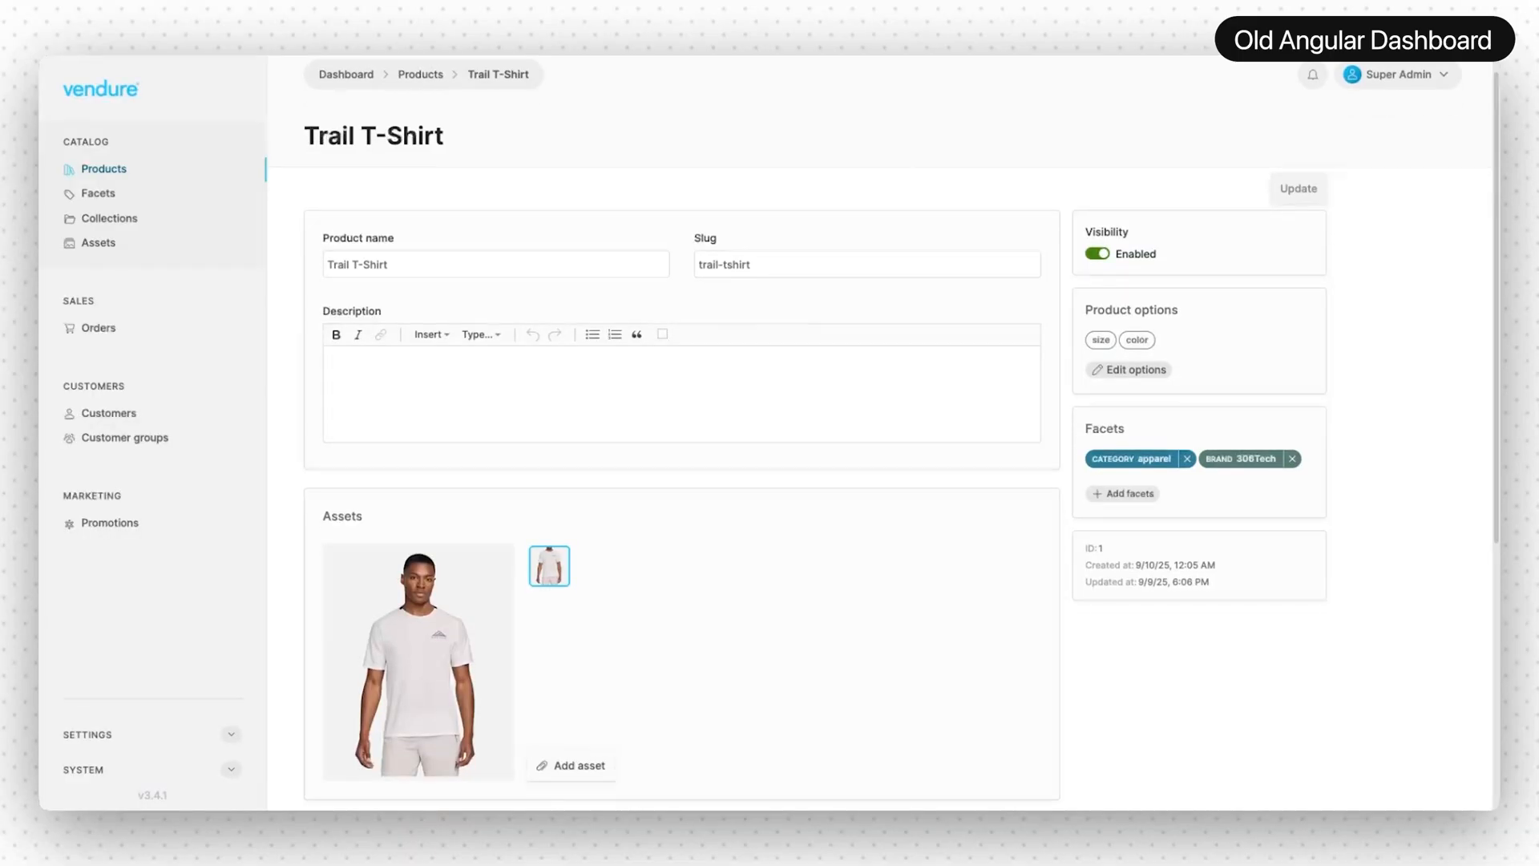
Scroll the old dashboard's Trail T-Shirt page and bring it up in the new React dashboard.
scroll(down, 3)
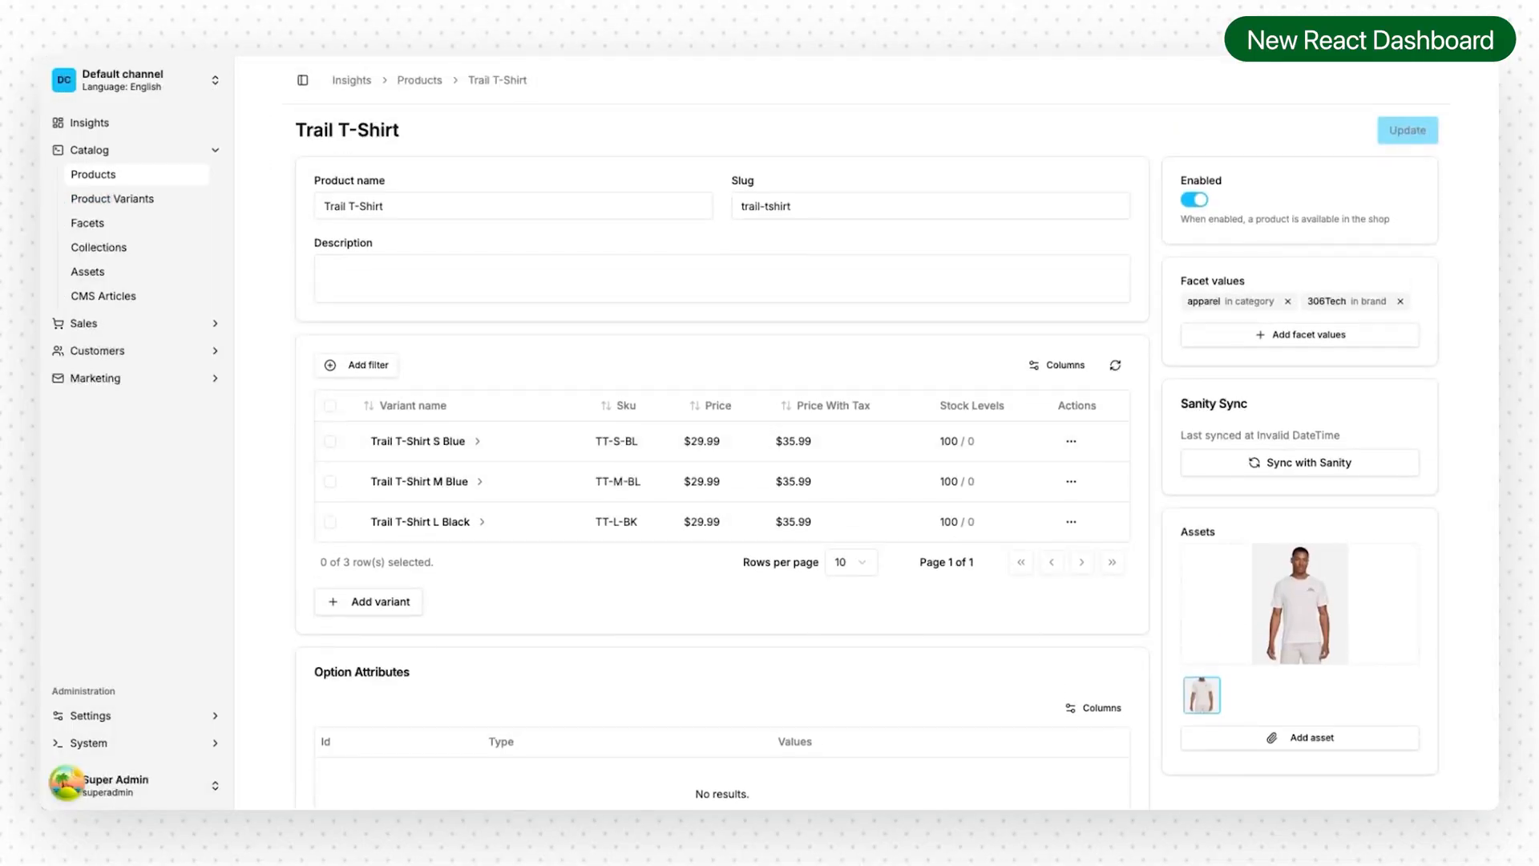
click(1301, 334)
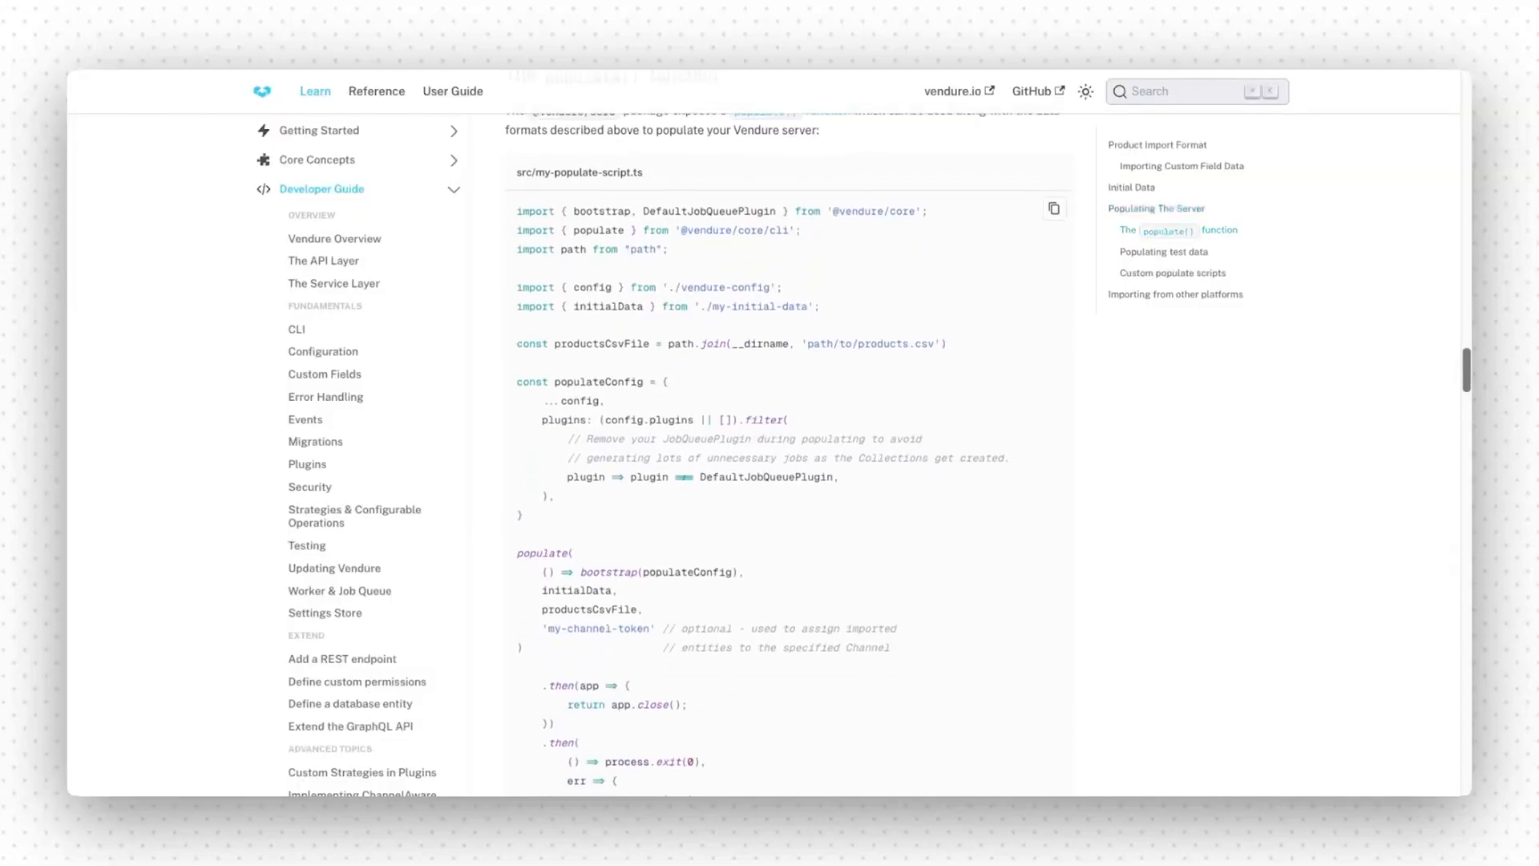
Scroll the import guide down past populate() to the Populating test data section.
scroll(down, 3)
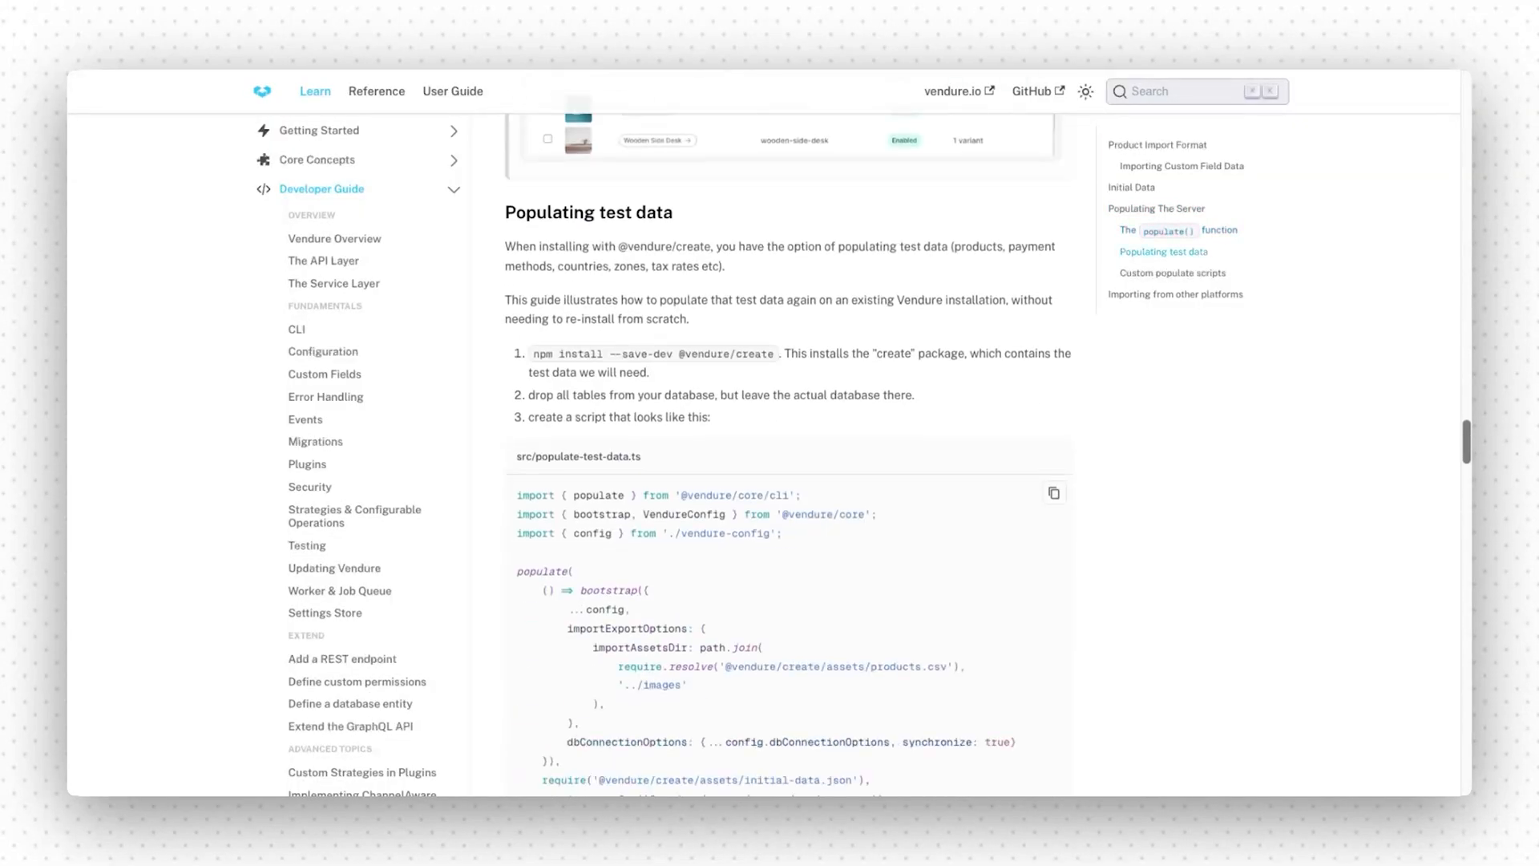
scroll(down, 3)
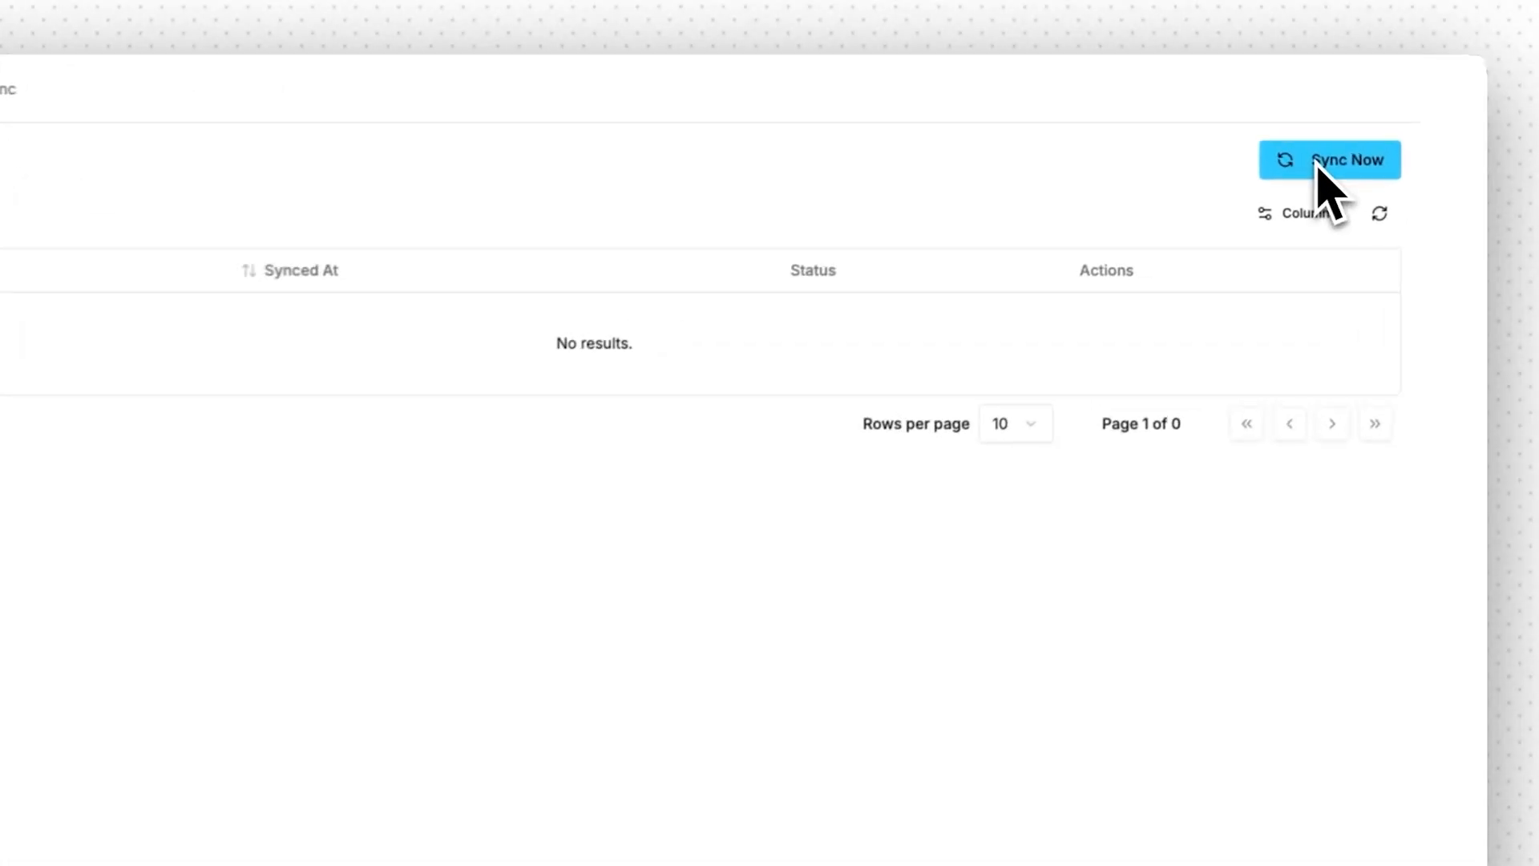
Start the Sanity product sync and save the product renamed Trail T-Shirt Large.
click(1344, 159)
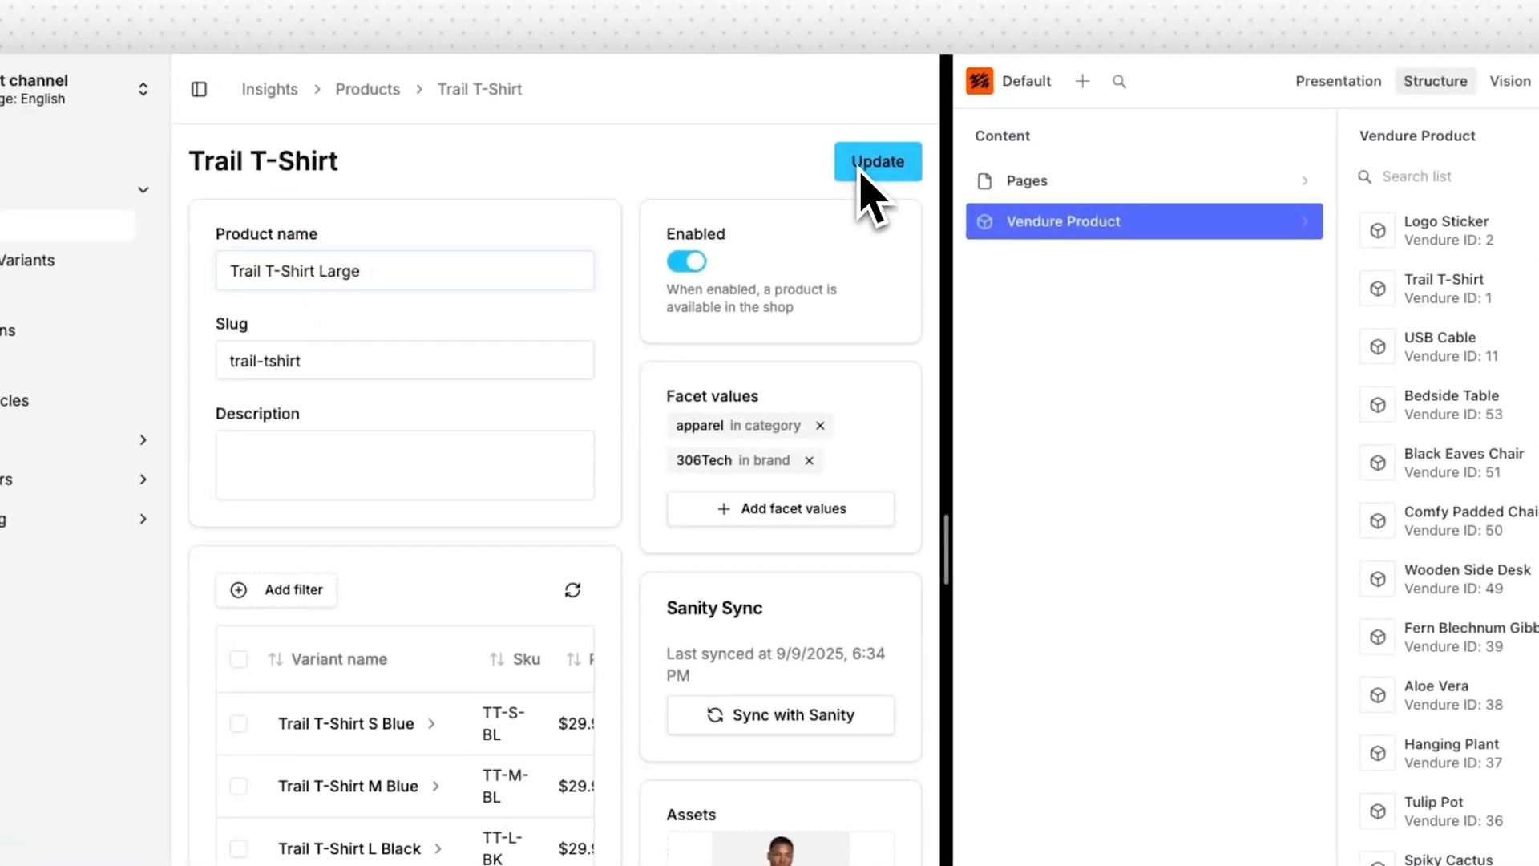
click(877, 161)
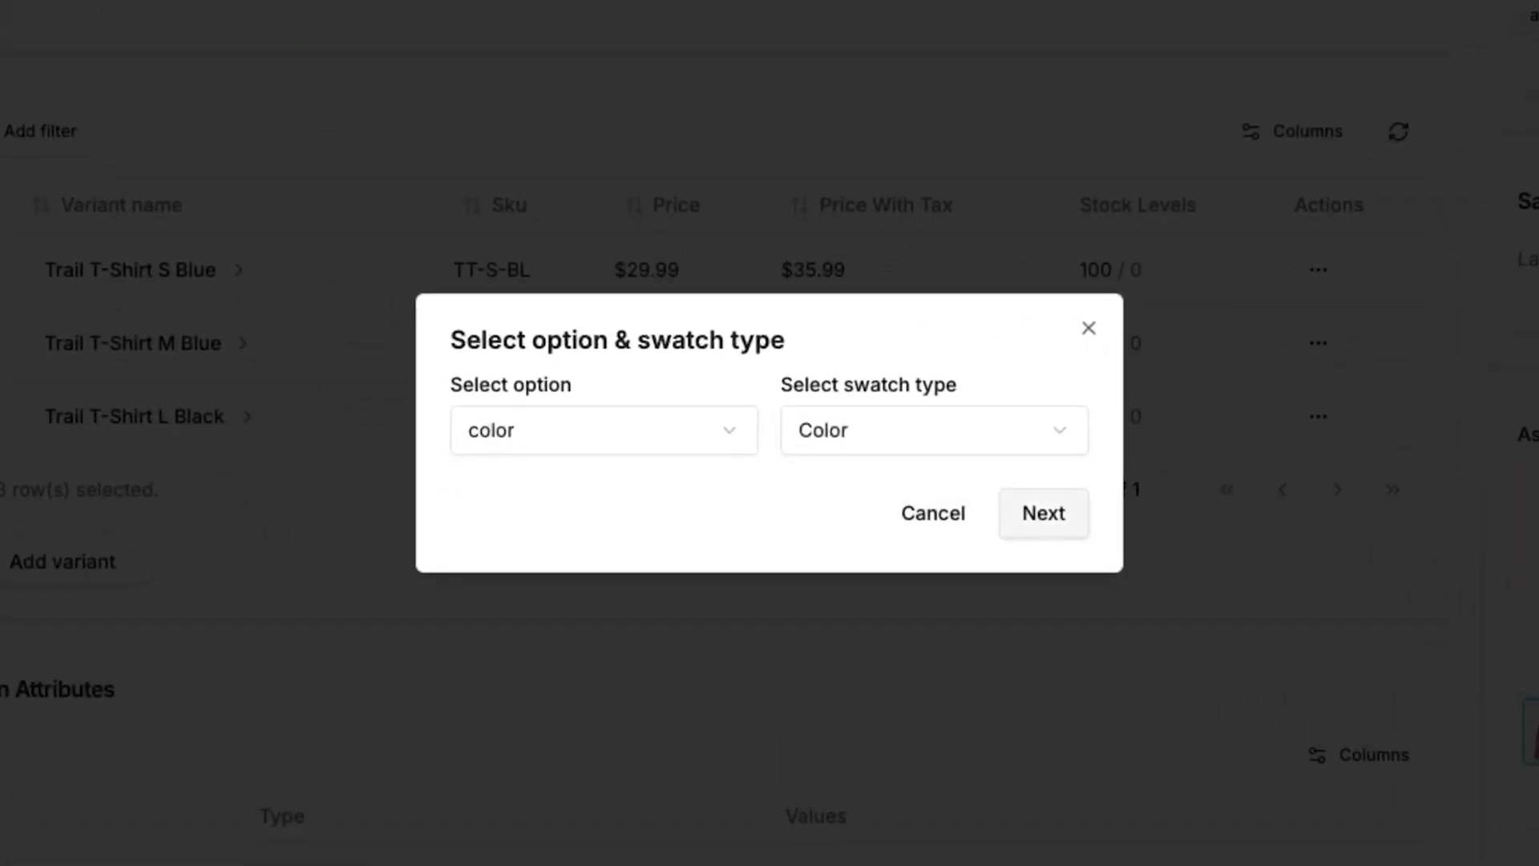
Create color swatches Blue #006eff and Black #000000 for the color option.
click(1043, 513)
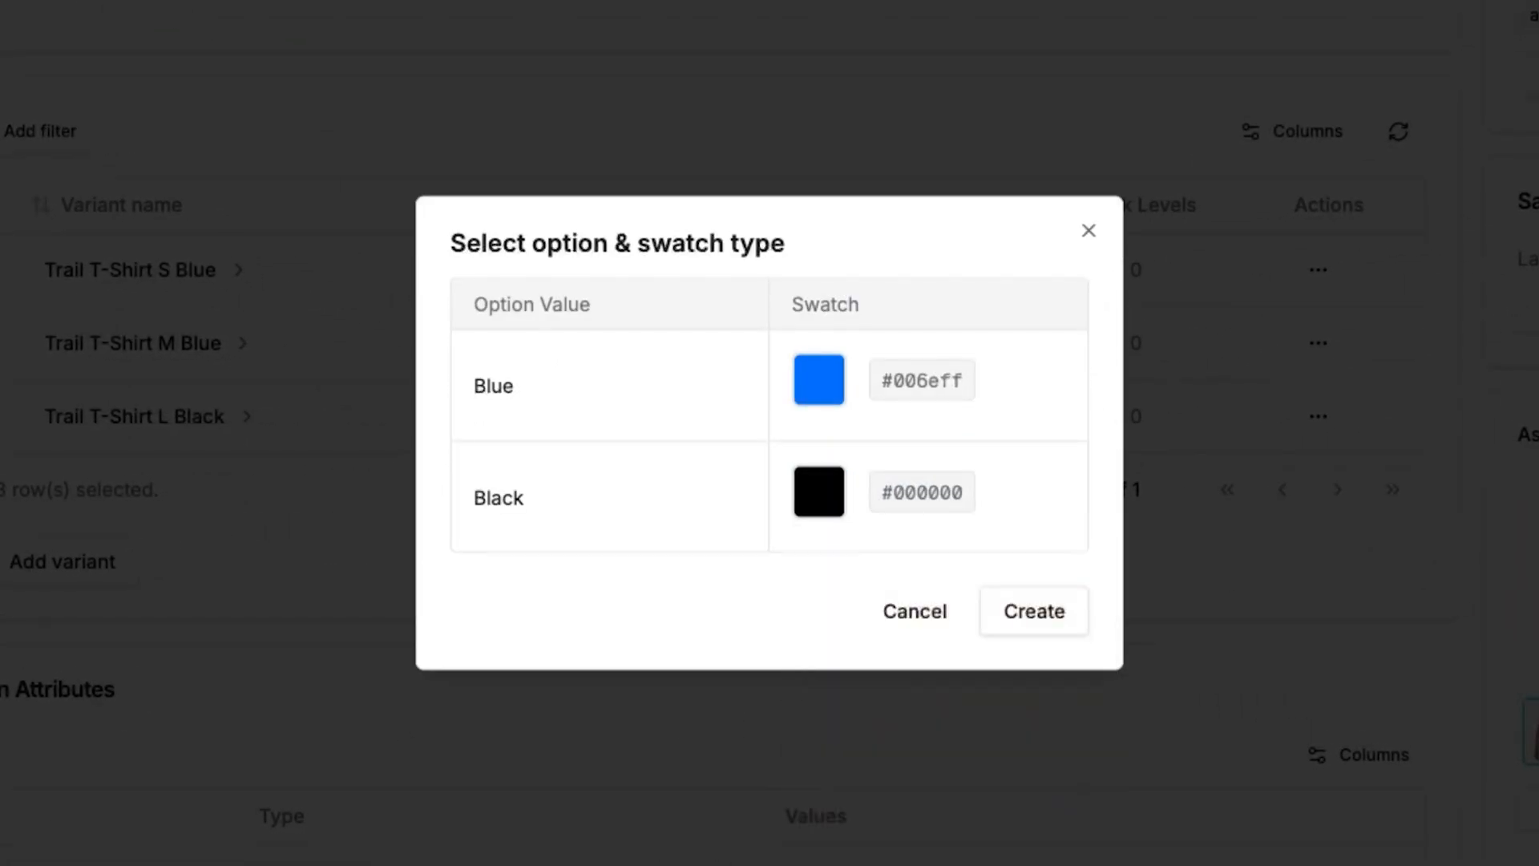
click(1034, 611)
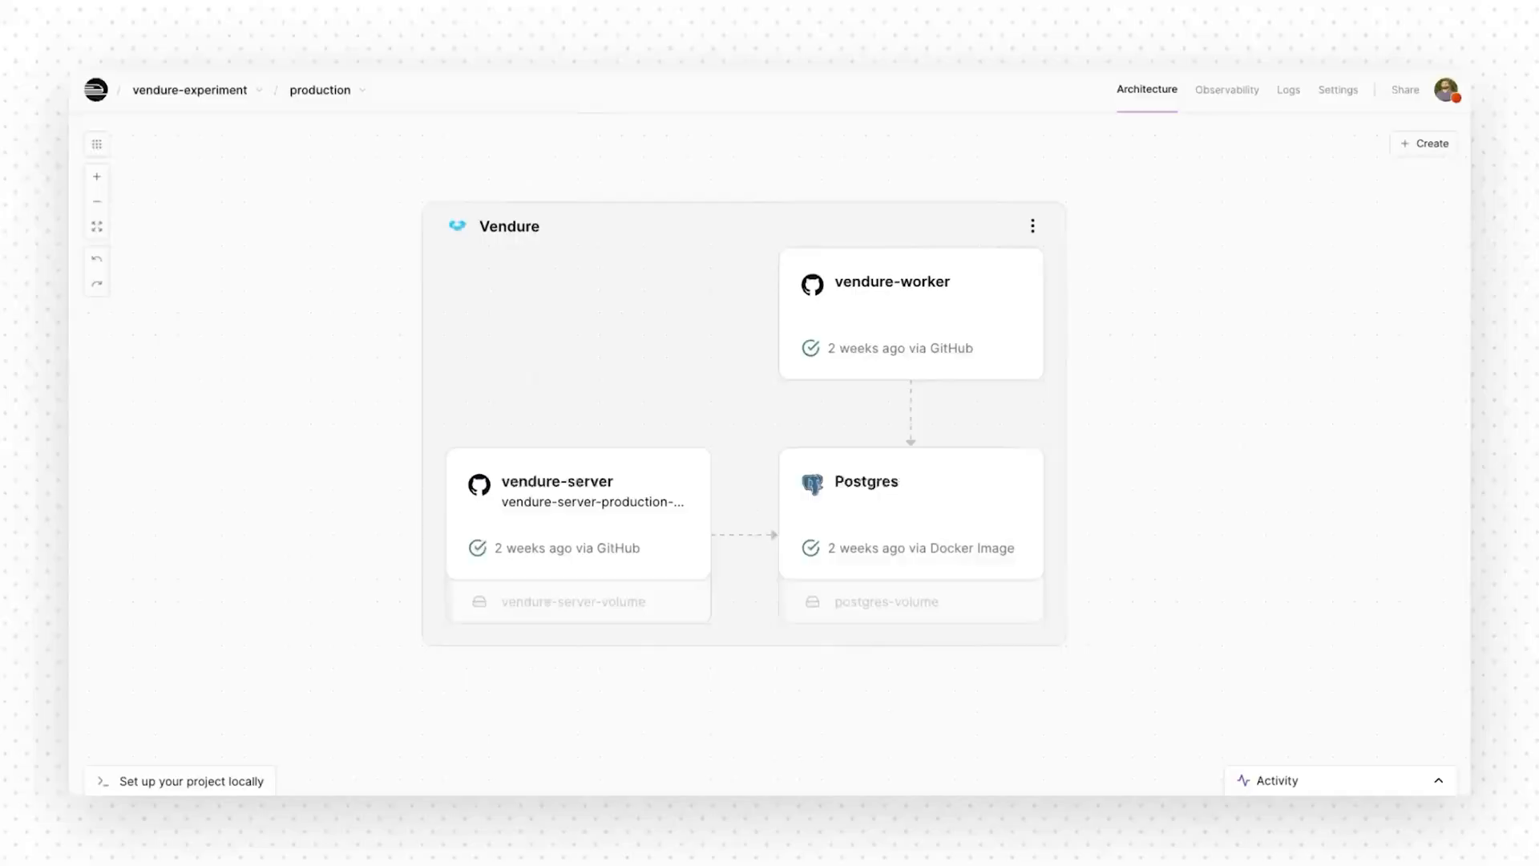
click(558, 481)
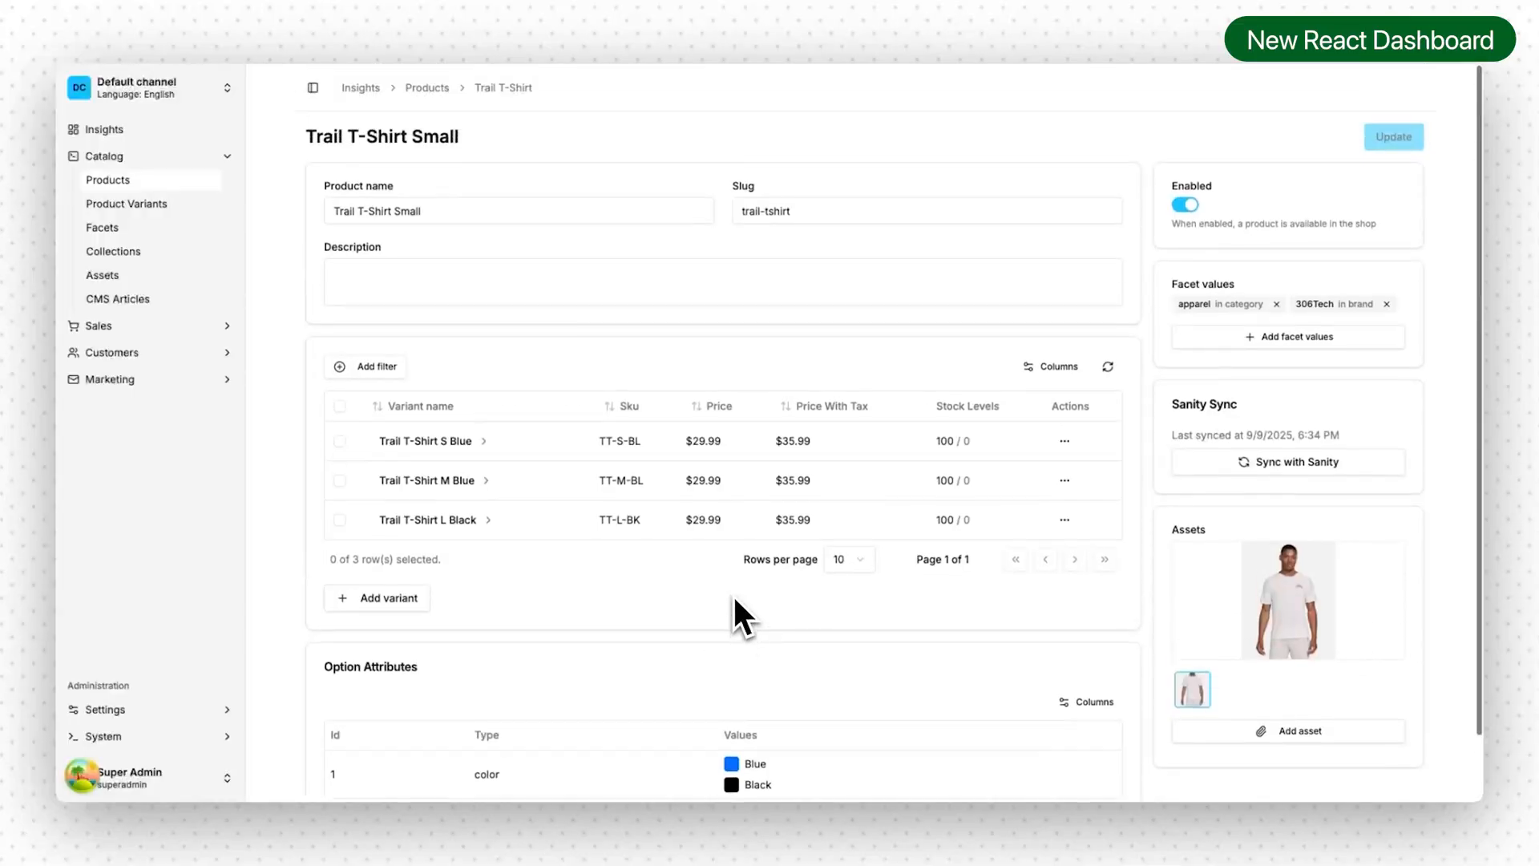
Open the Add product variant dialog on Trail T-Shirt Small's product page.
click(377, 598)
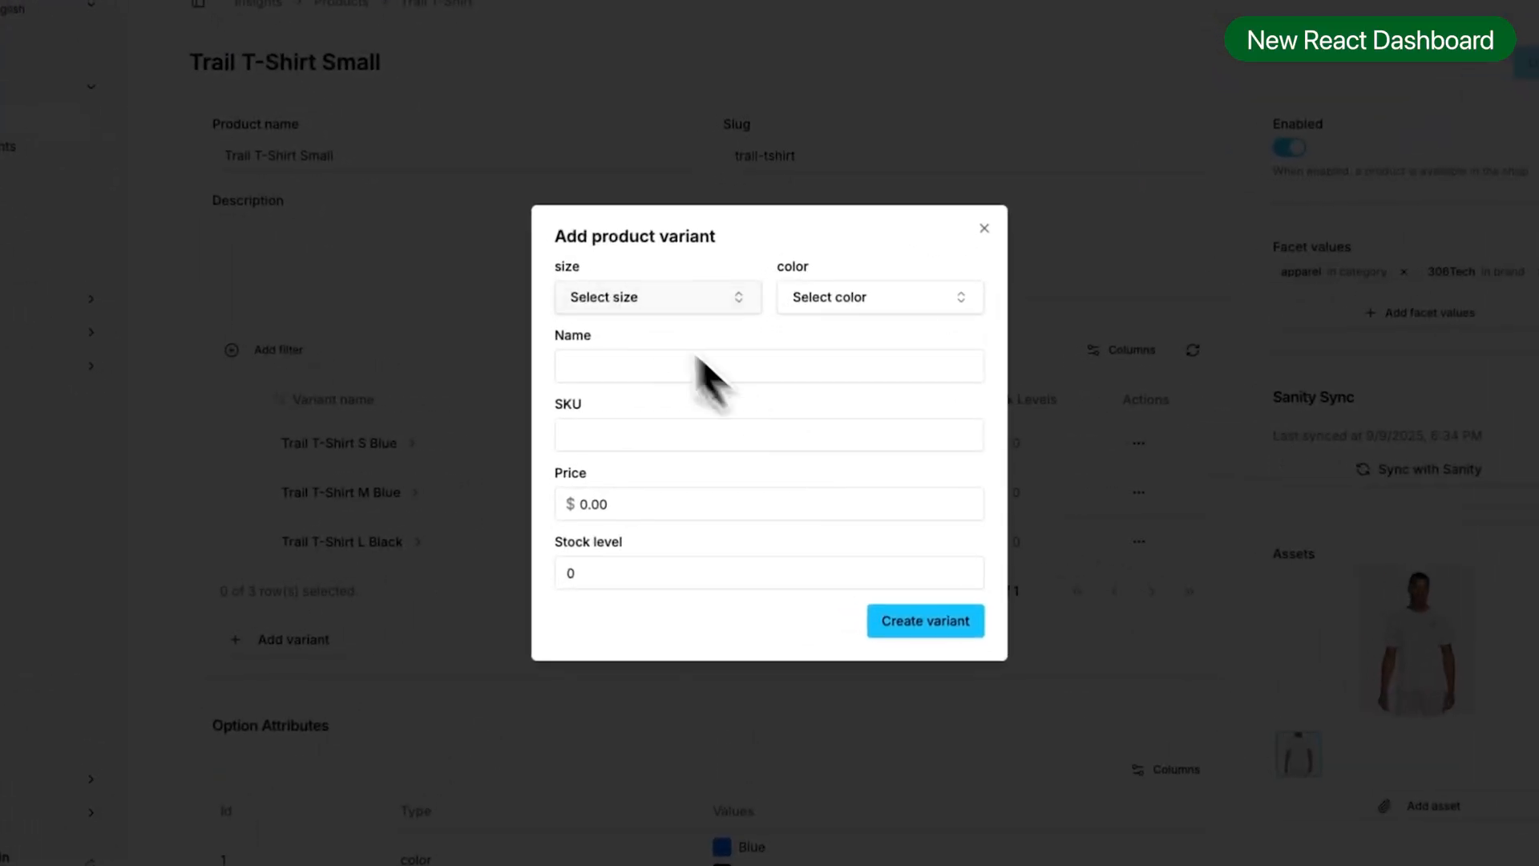
click(983, 229)
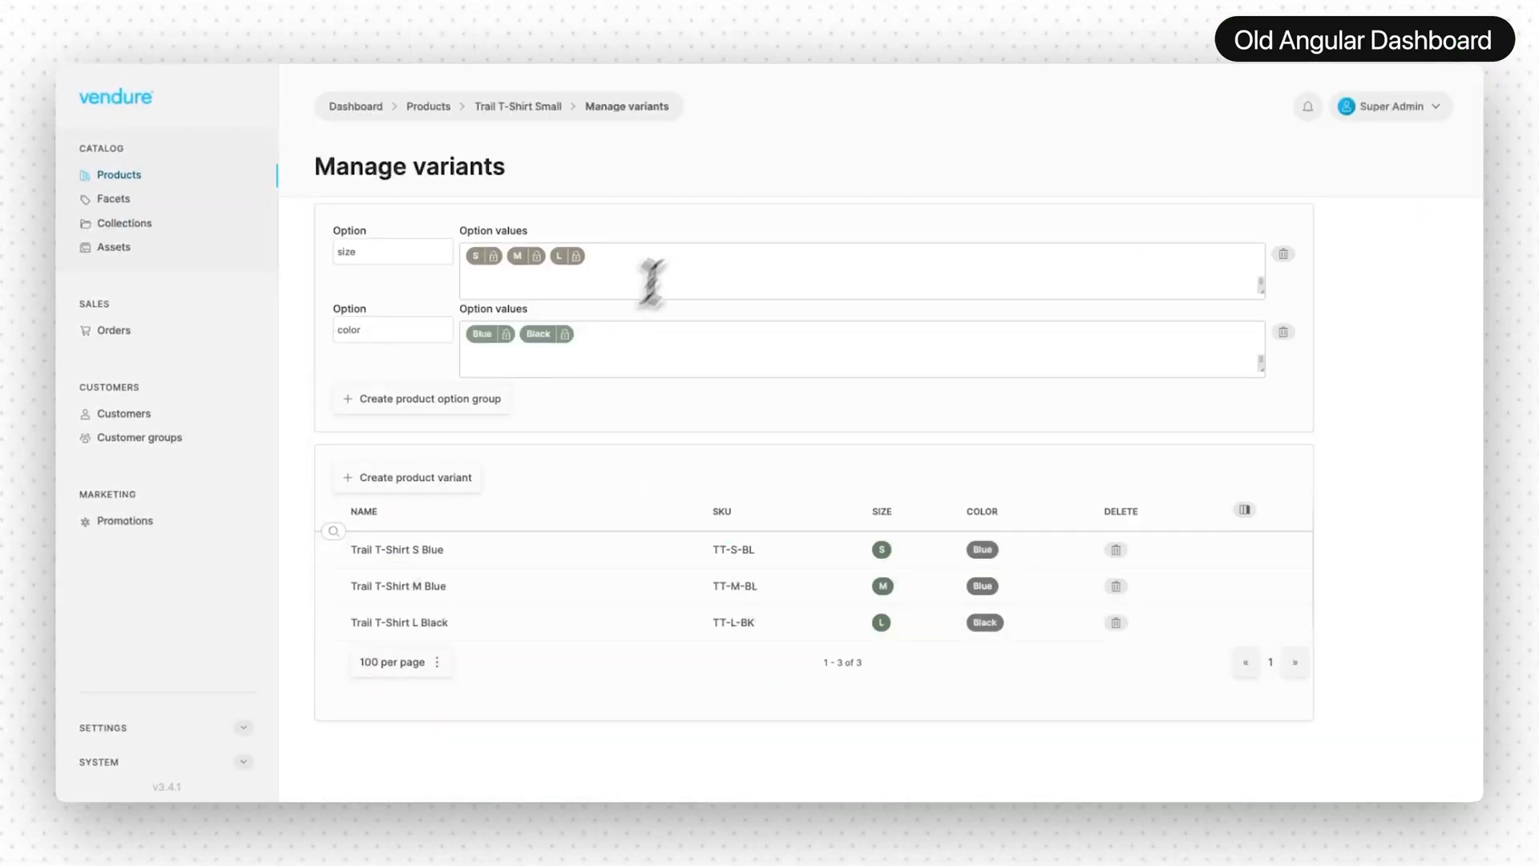
click(420, 398)
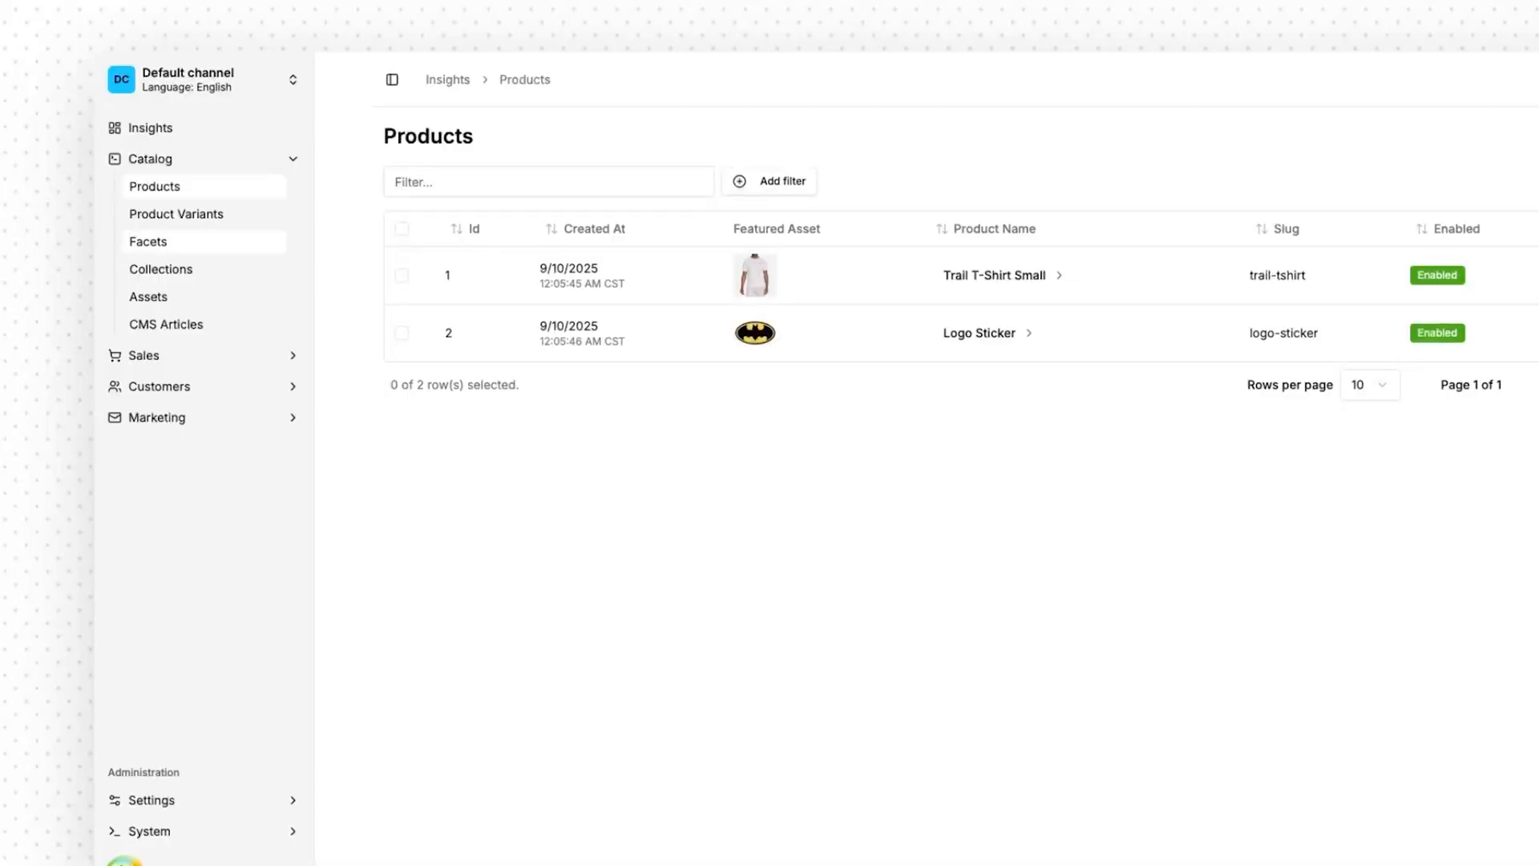
Switch from the product list to the Insights order-metrics overview.
click(176, 214)
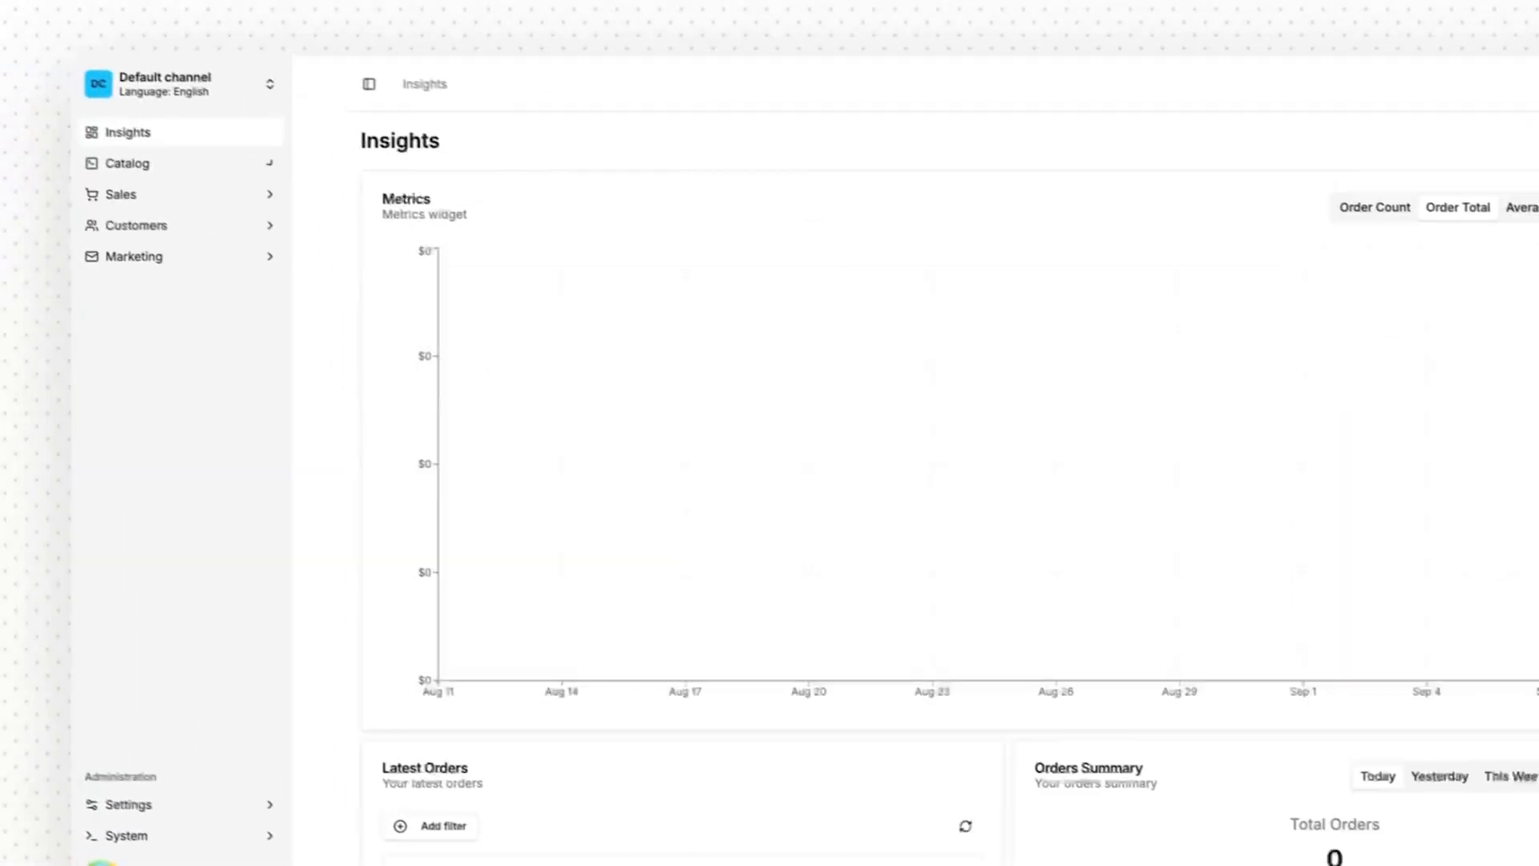
click(441, 826)
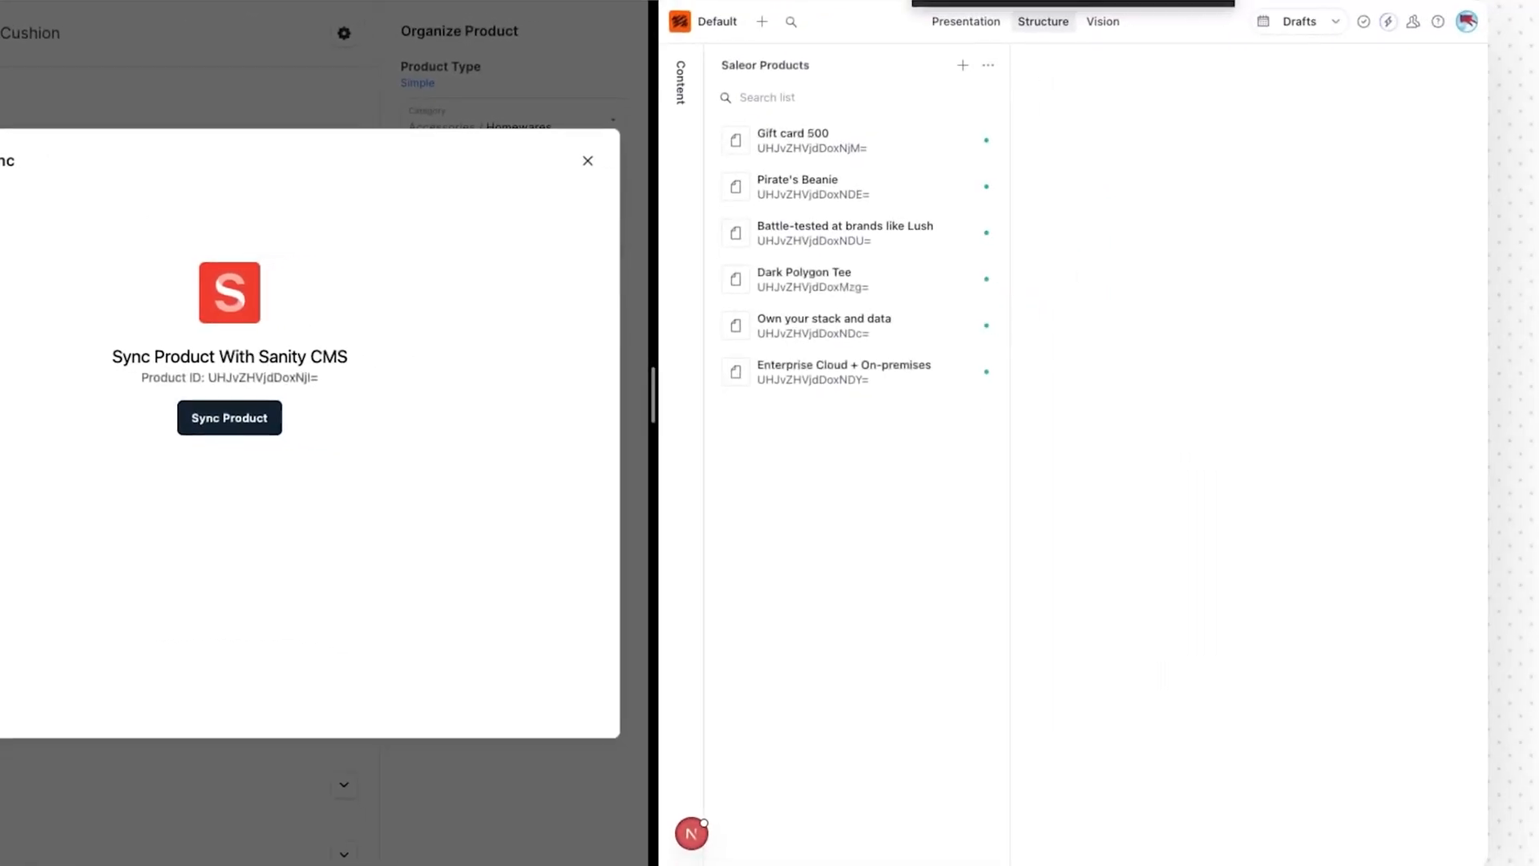
click(229, 418)
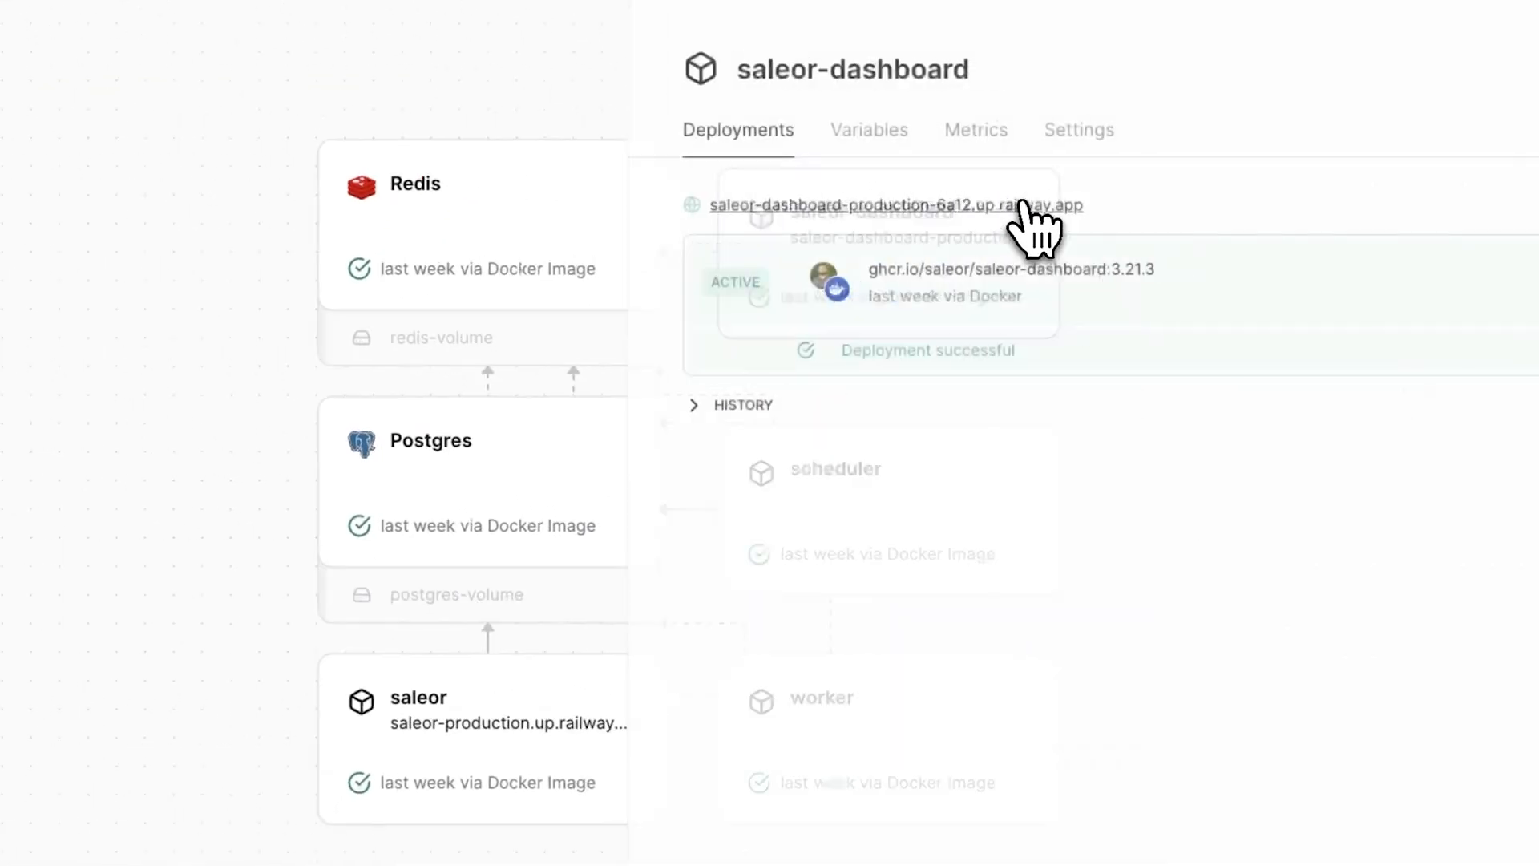
Visit saleor-dashboard's public railway.app URL and sign in to Saleor.
click(894, 205)
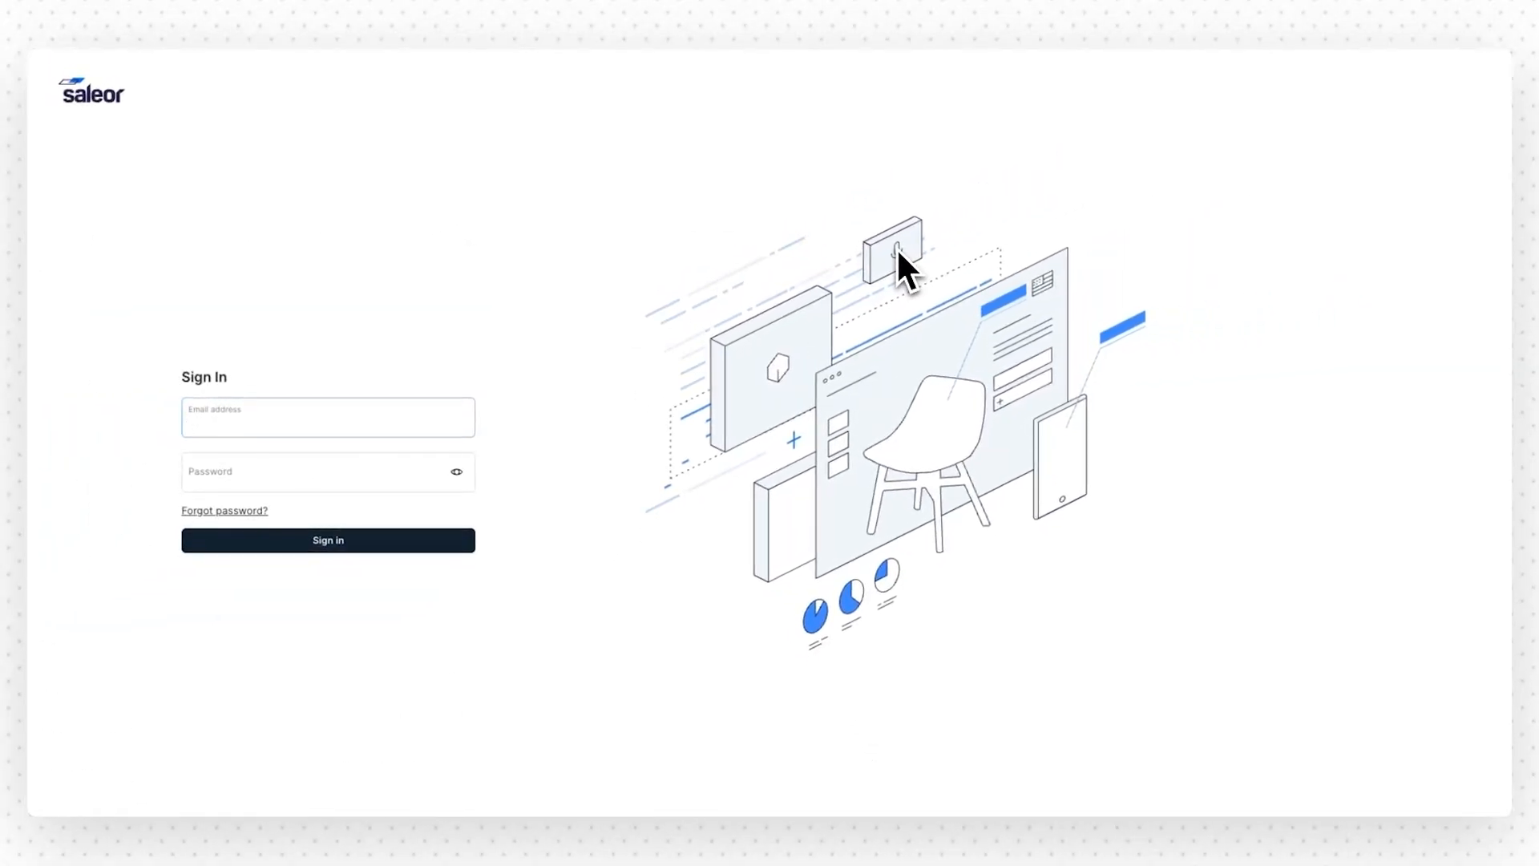
click(328, 540)
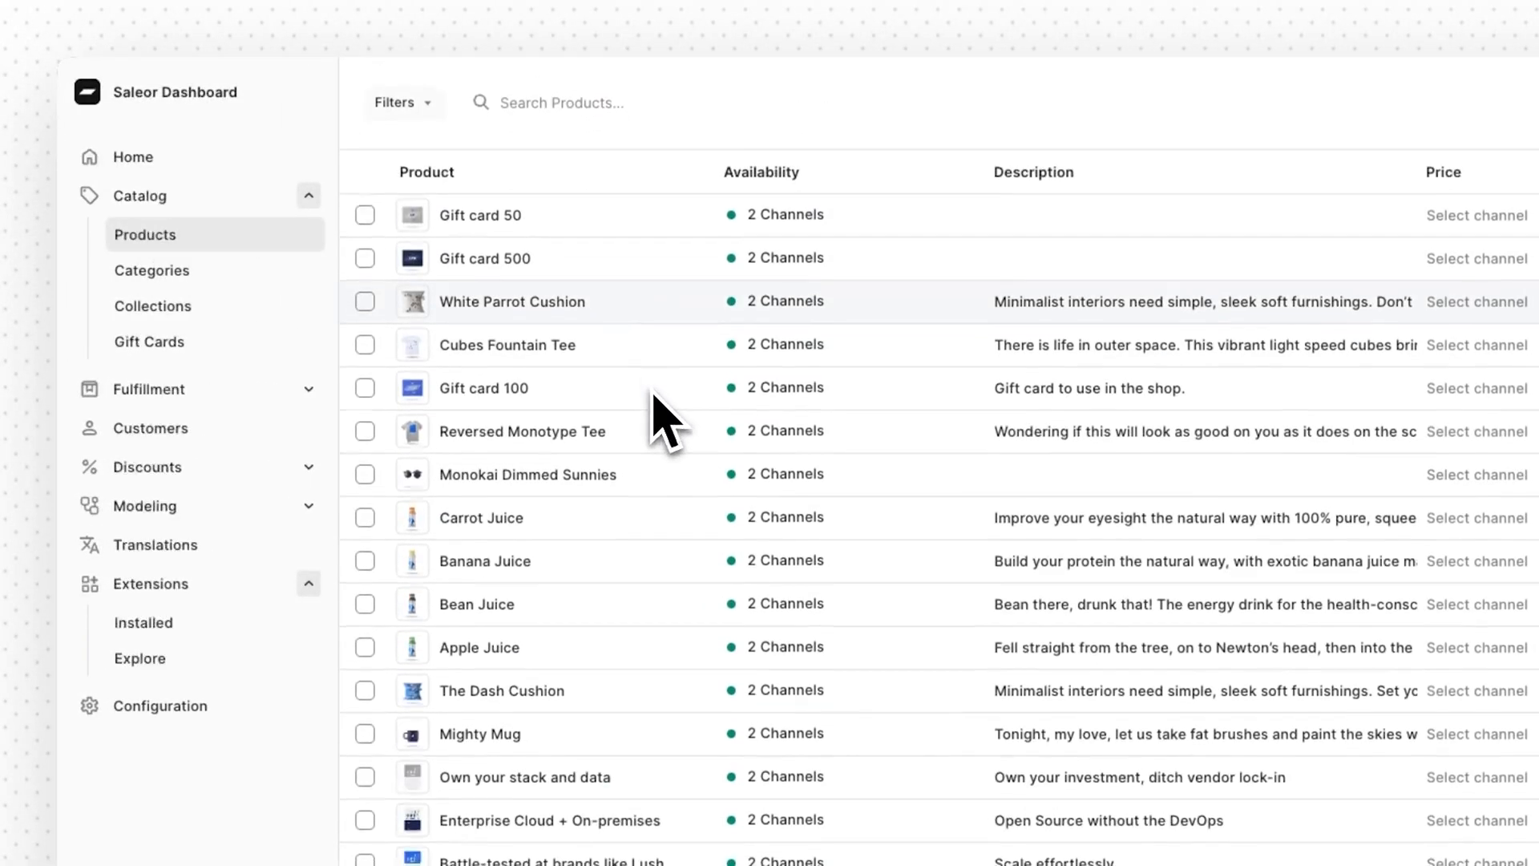
Open Cubes Fountain Tee from Products and launch its Sanity Product Sync app.
click(149, 389)
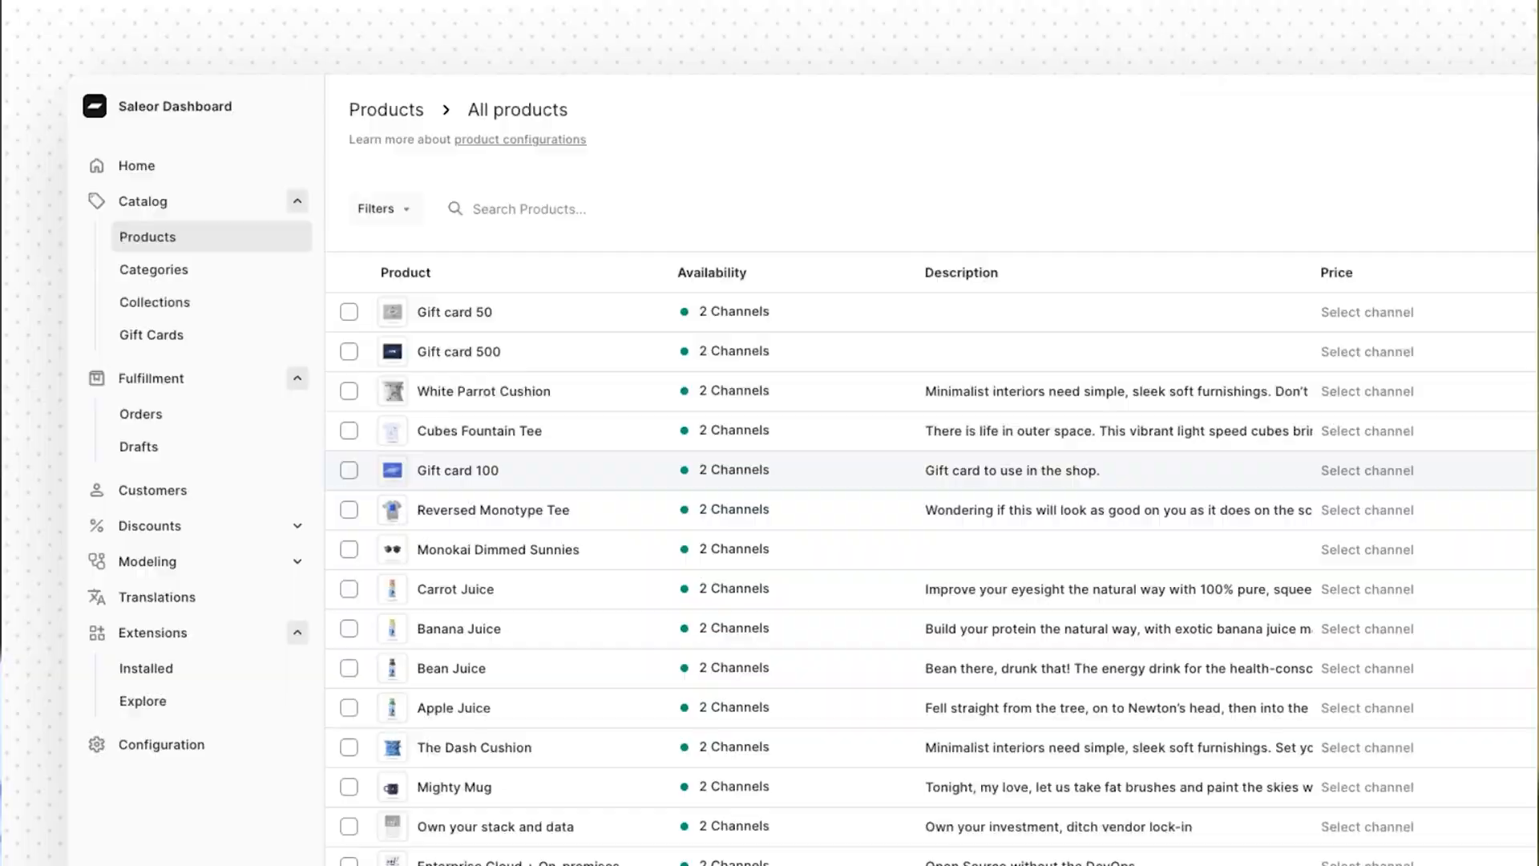
click(479, 431)
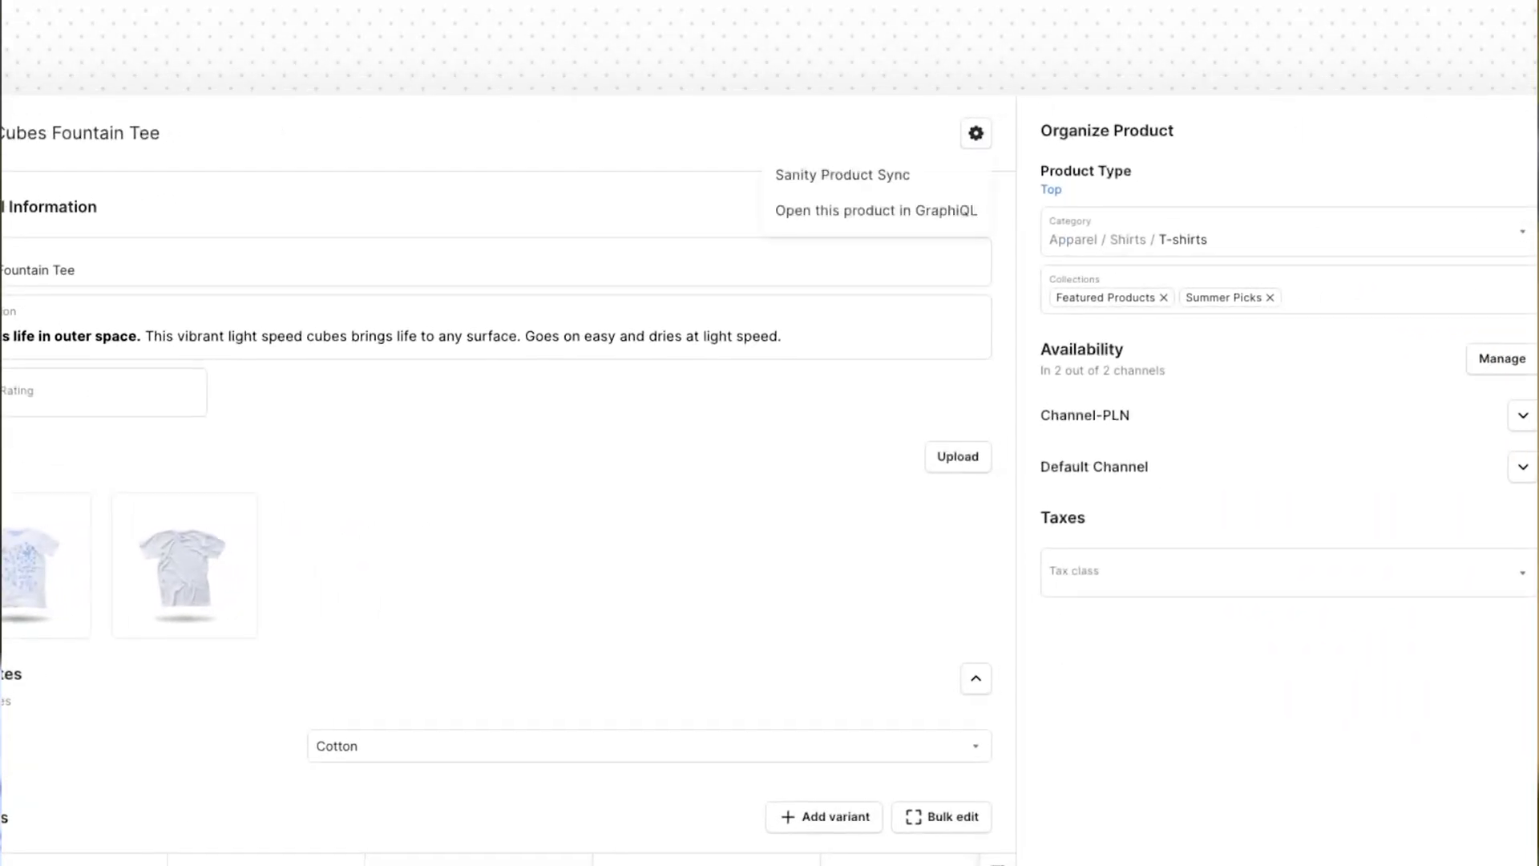
click(843, 175)
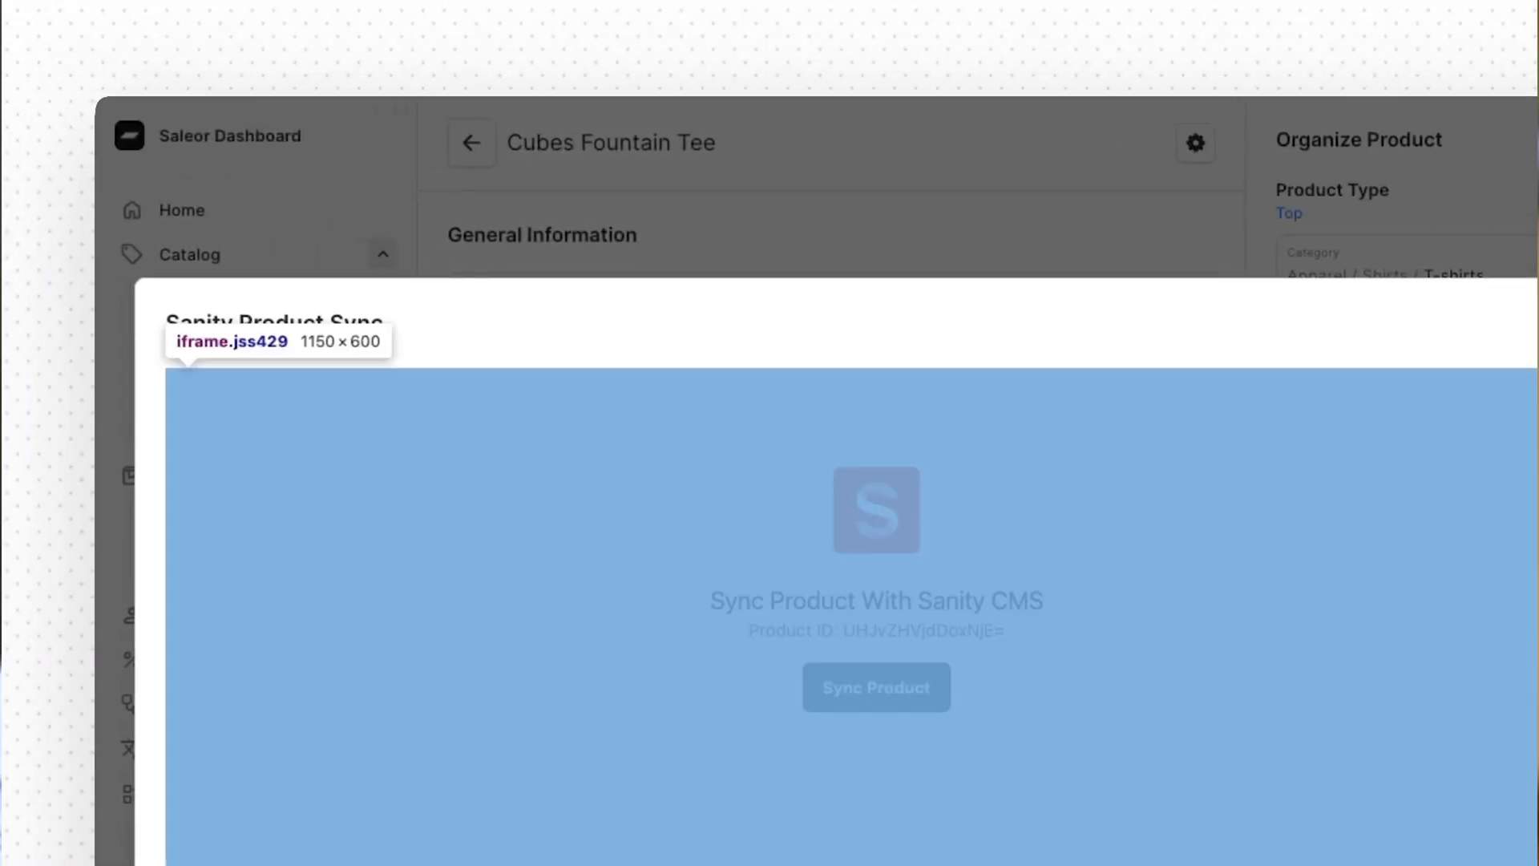